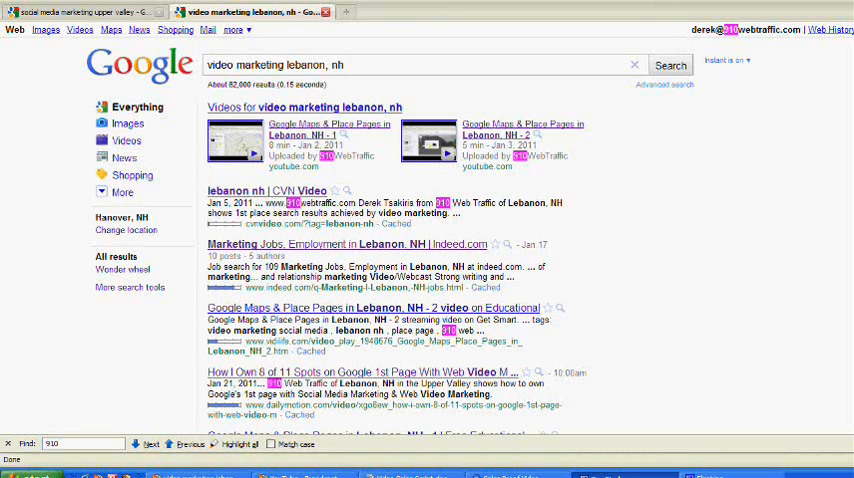
mouse_move(342, 64)
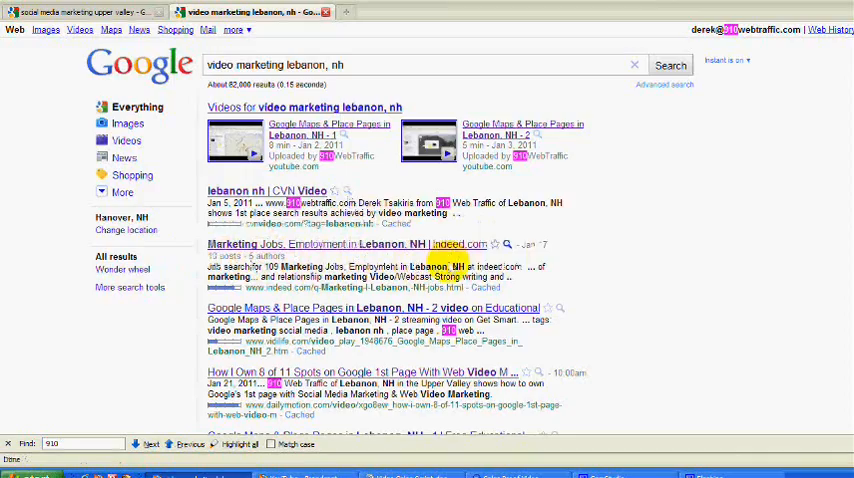
Scroll through the first-page results for social media marketing upper valley and back up.
scroll(down, 3)
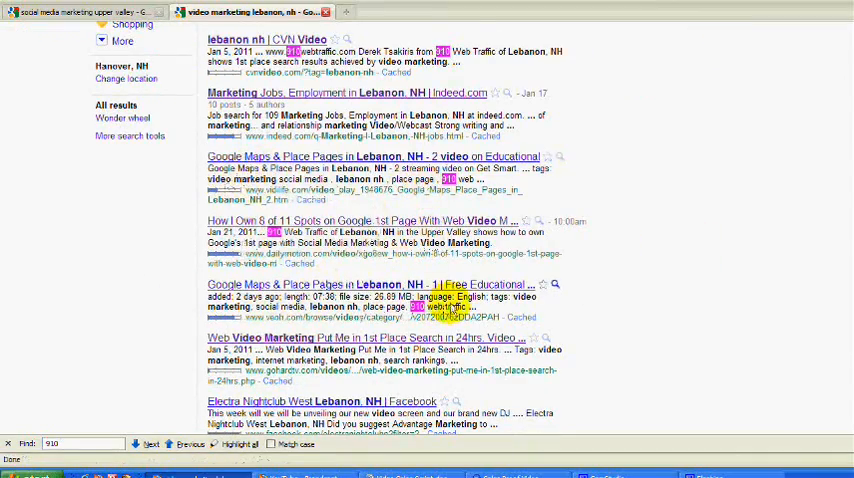
scroll(down, 3)
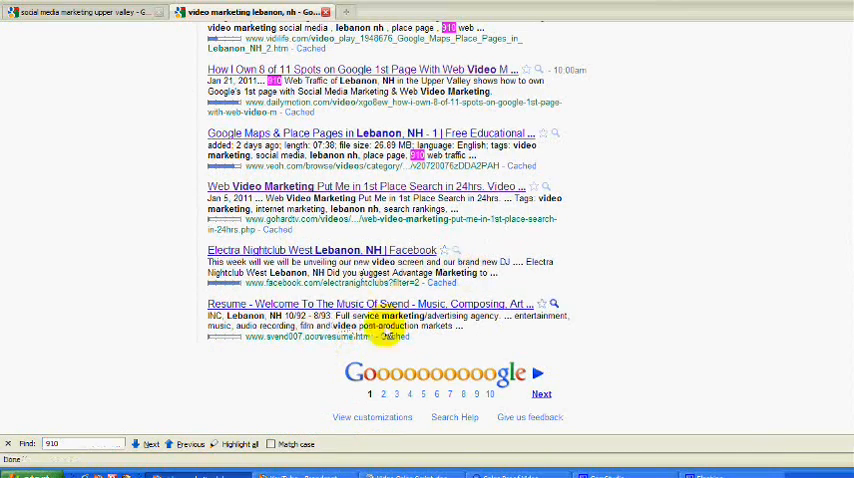
scroll(up, 3)
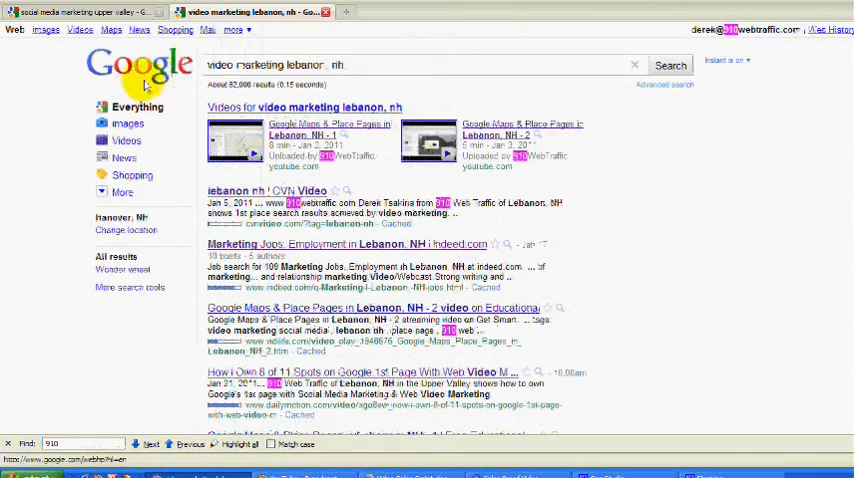
mouse_move(404, 104)
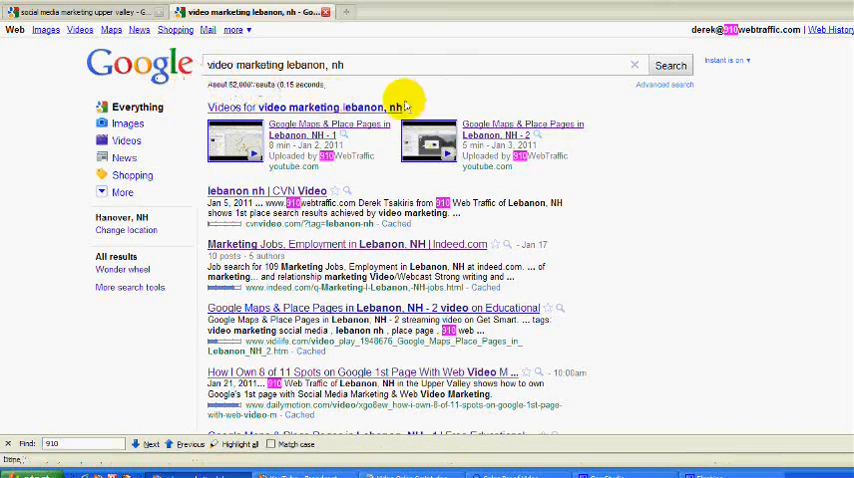
mouse_move(824, 184)
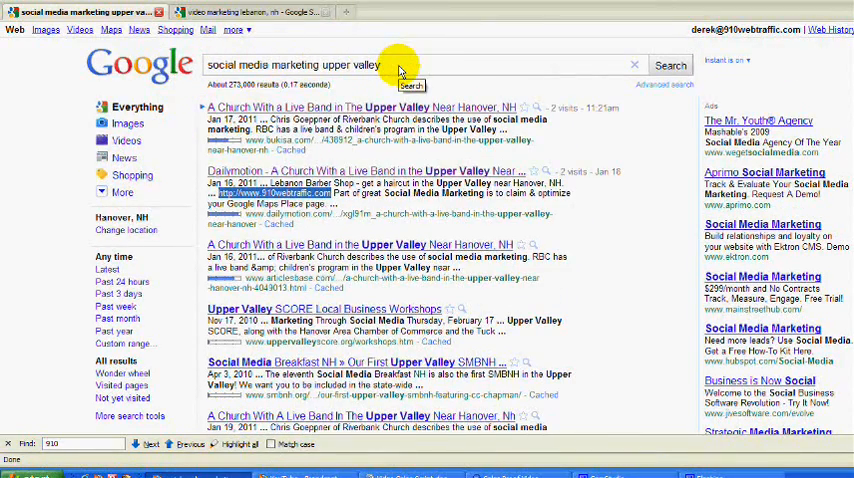
mouse_move(244, 90)
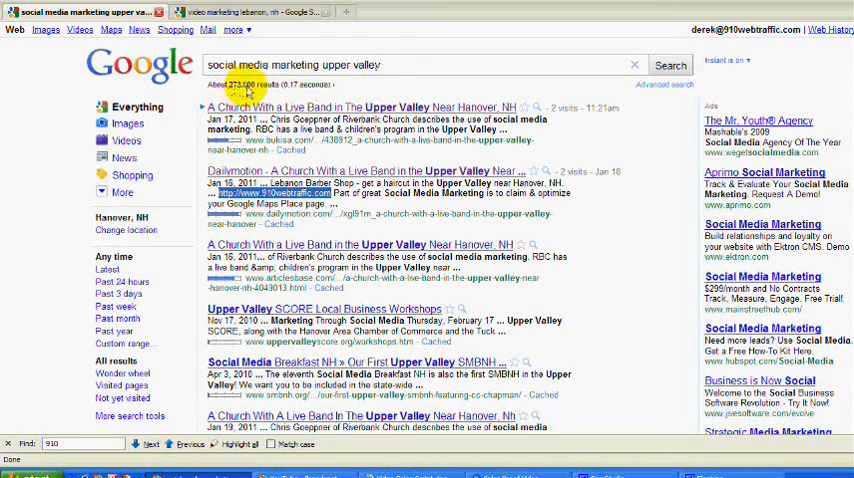
mouse_move(676, 150)
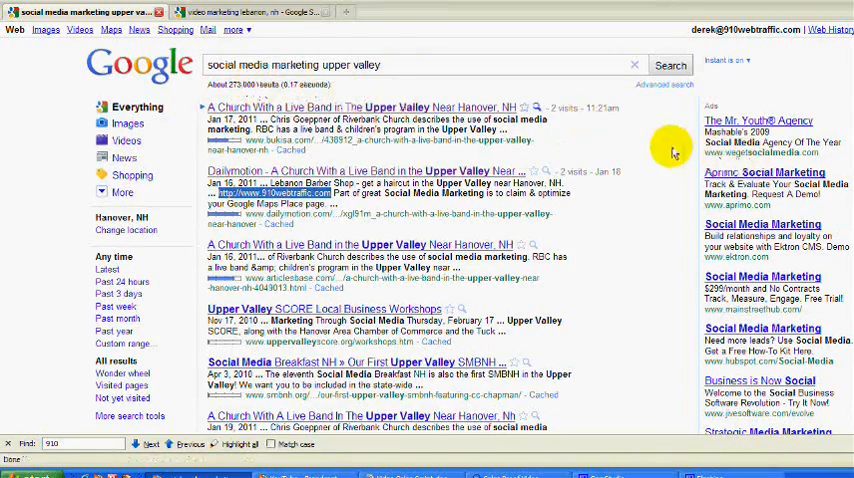
scroll(down, 3)
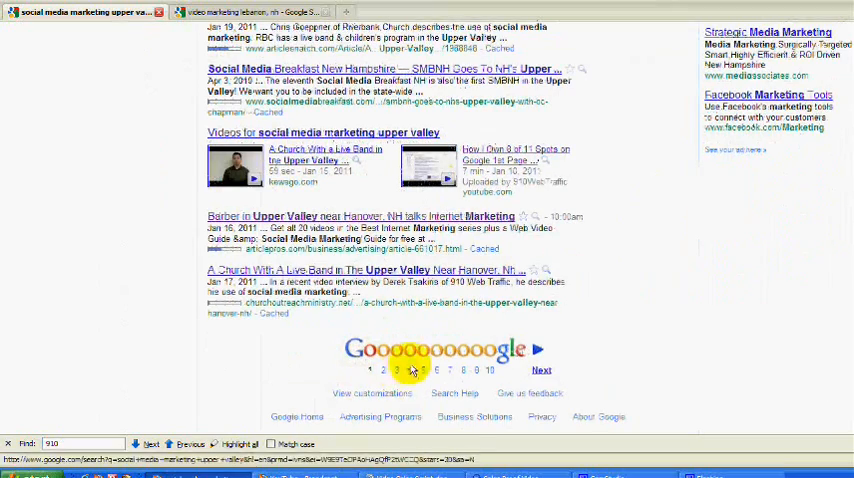
scroll(up, 3)
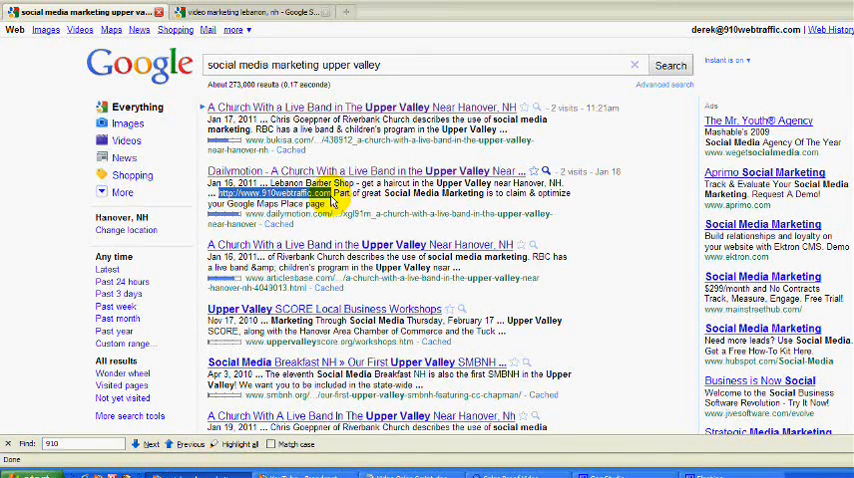
scroll(down, 3)
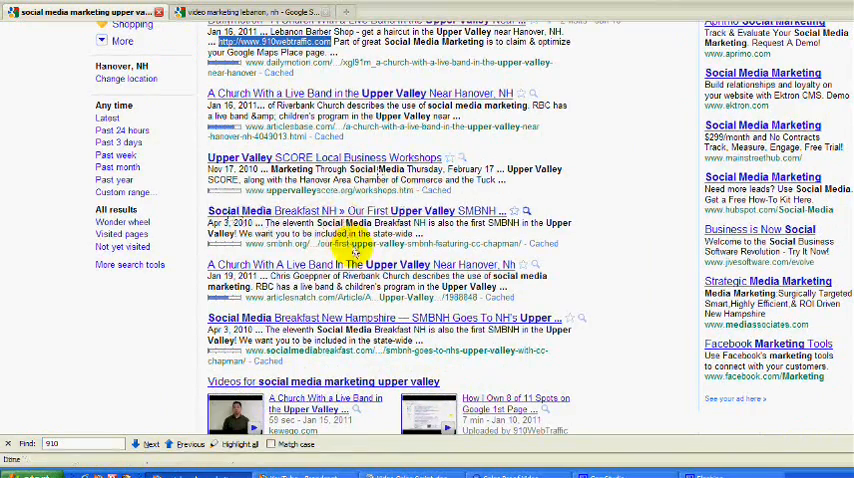
scroll(down, 3)
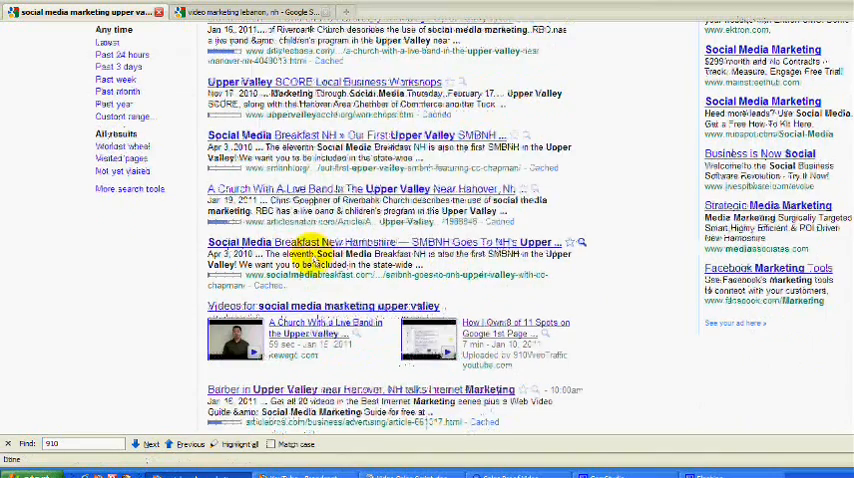
scroll(down, 3)
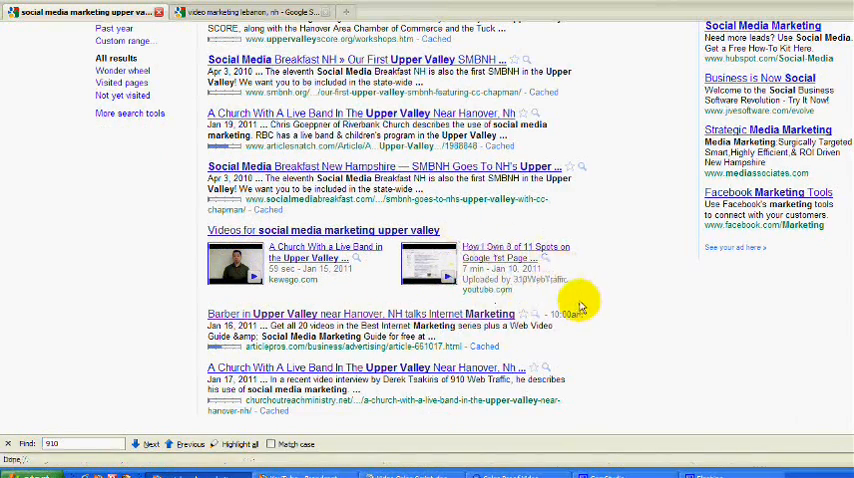
scroll(down, 3)
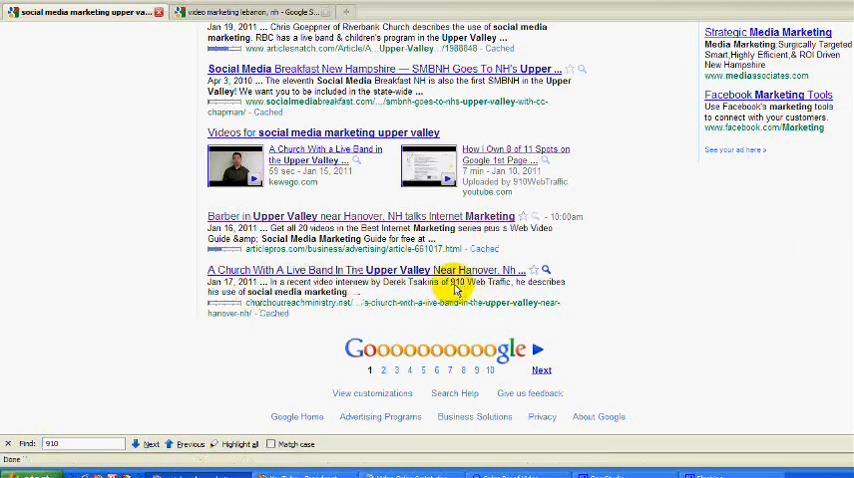
mouse_move(616, 250)
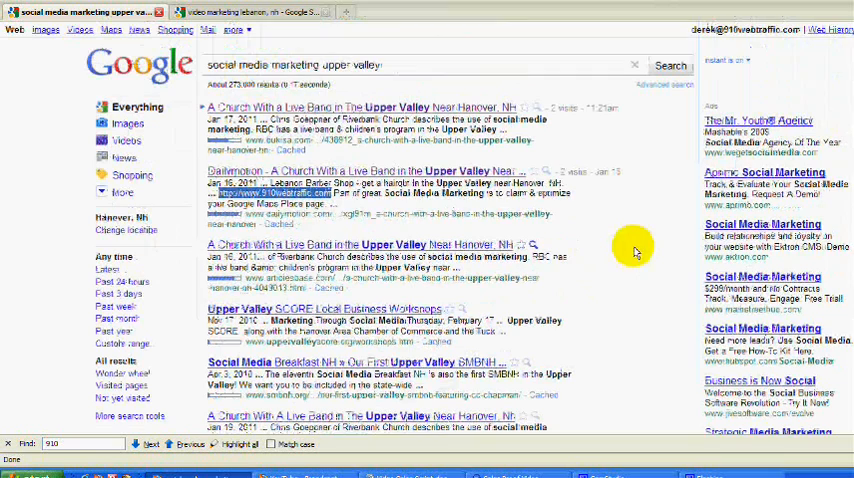
double_click(296, 64)
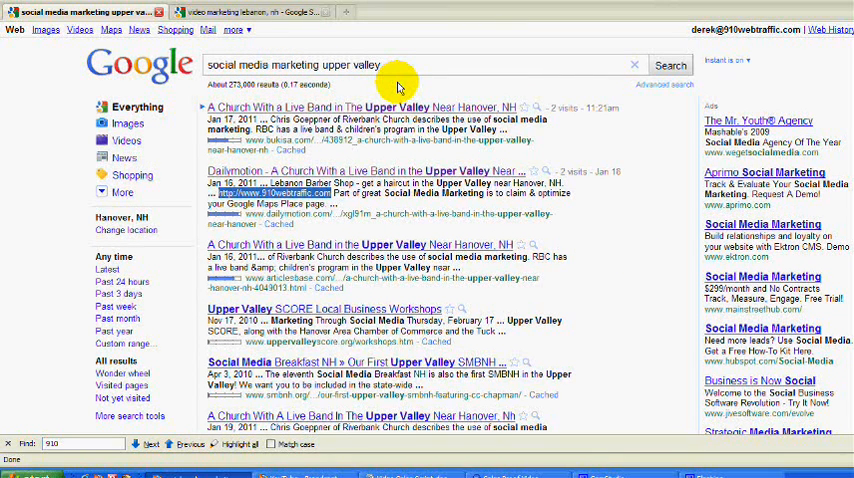
mouse_move(648, 148)
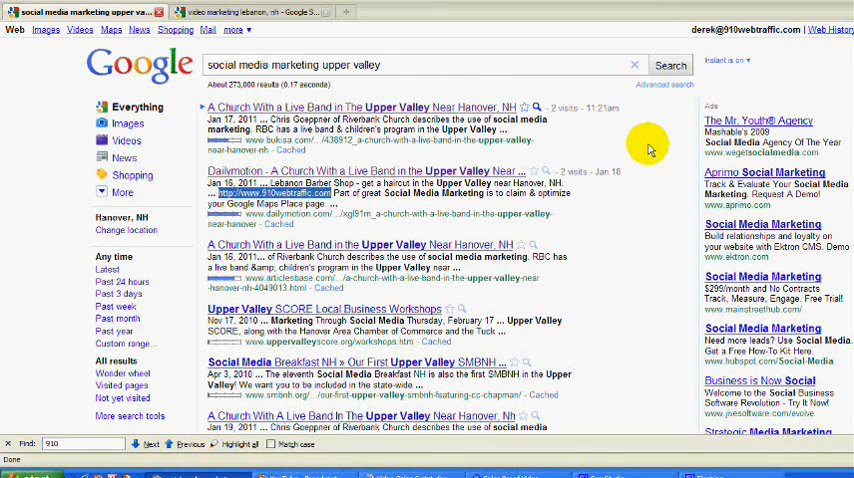
mouse_move(648, 148)
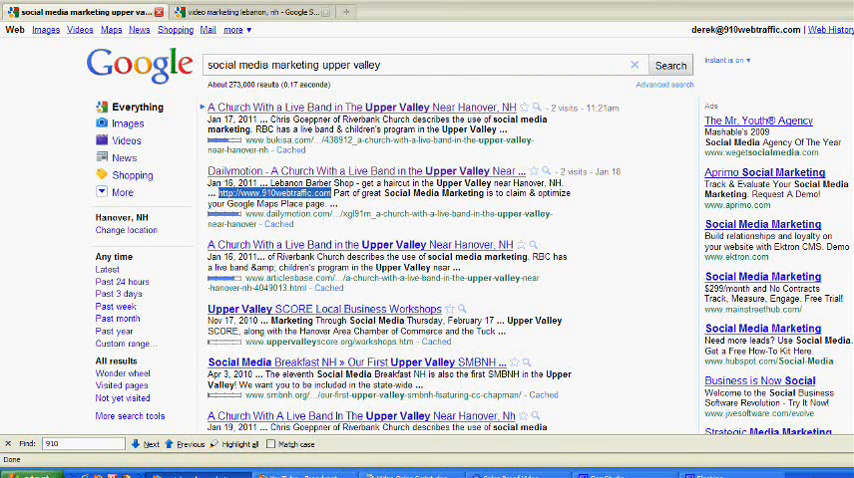